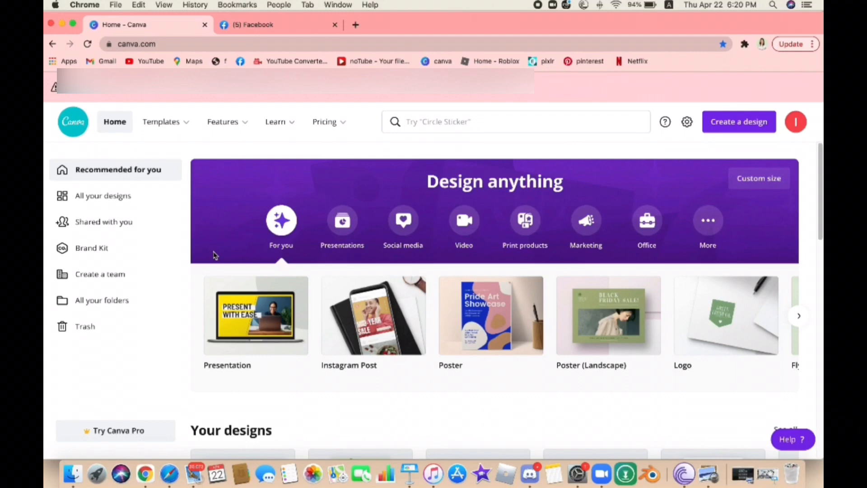
pyautogui.moveTo(713, 322)
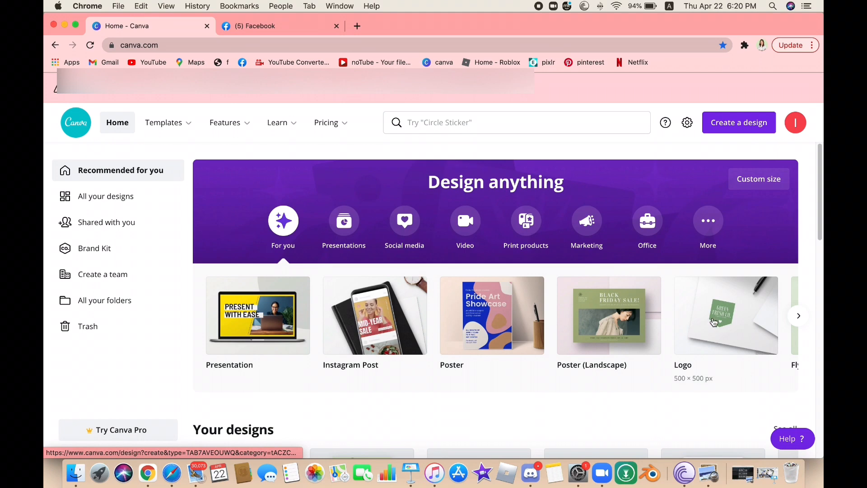
pyautogui.moveTo(218, 255)
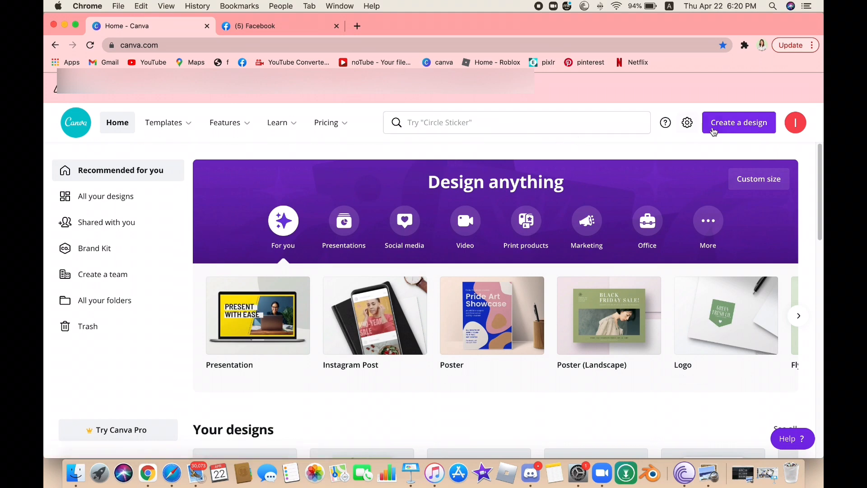
# - Start a new design and filter the design types to Facebook formats
pyautogui.click(738, 122)
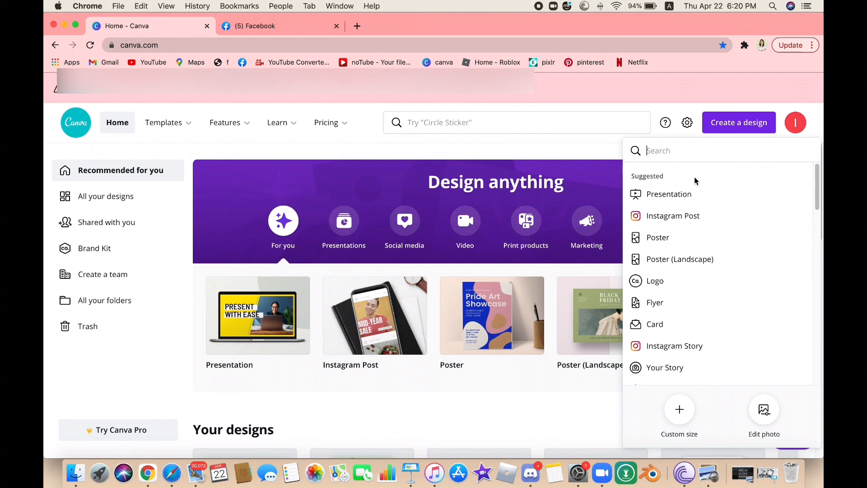
pyautogui.write('face')
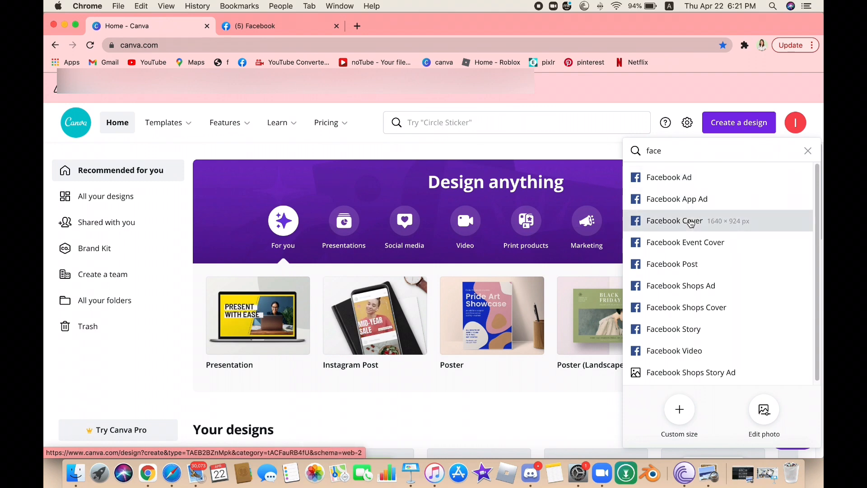
# - Create a blank Facebook Cover and give it a solid black background from Default Colors
pyautogui.click(674, 221)
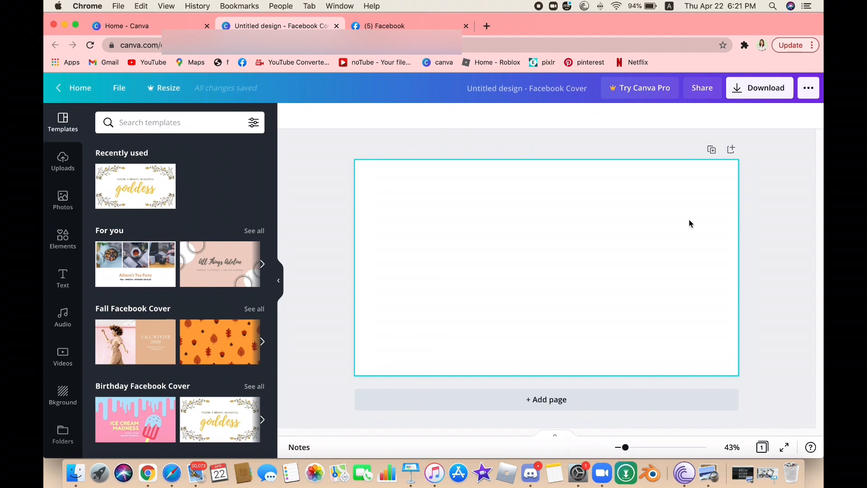
pyautogui.moveTo(536, 245)
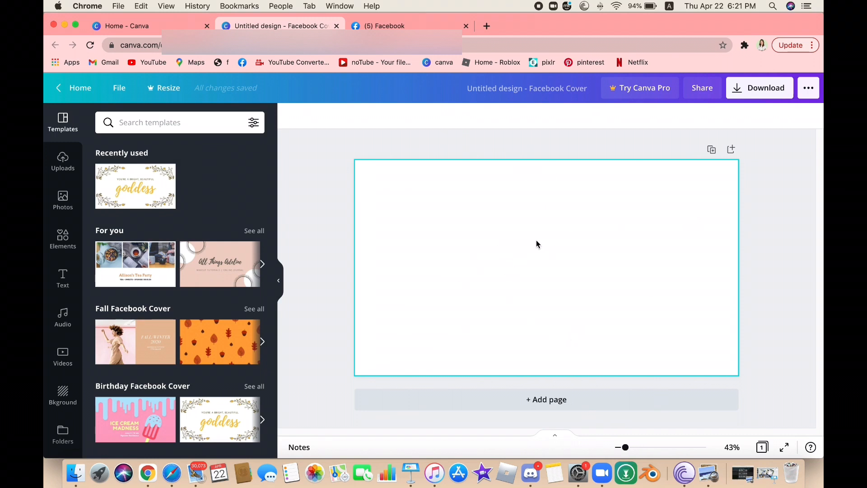
pyautogui.moveTo(528, 282)
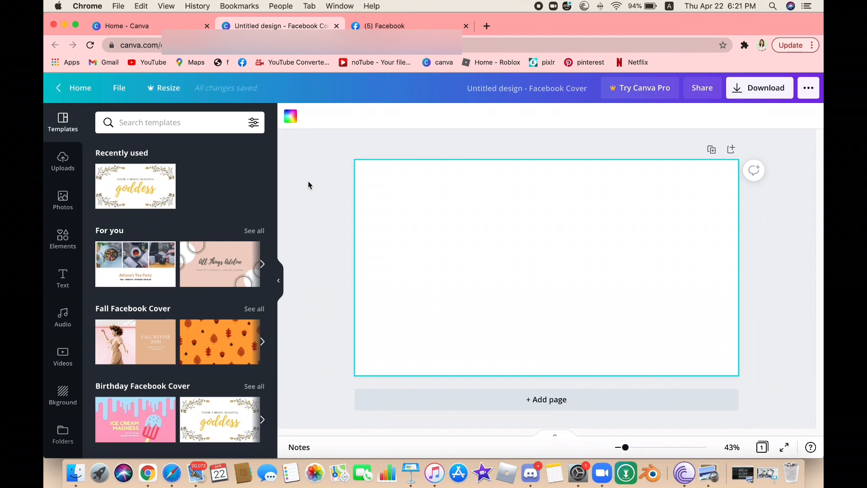
pyautogui.moveTo(290, 116)
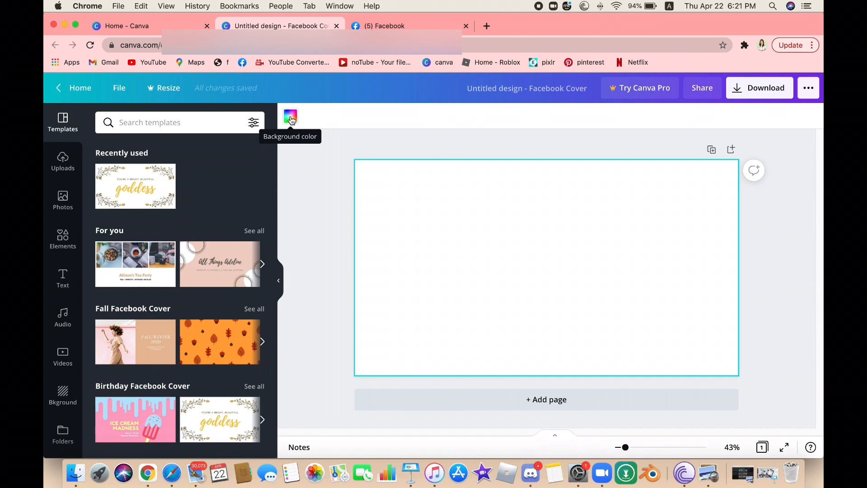
pyautogui.click(290, 117)
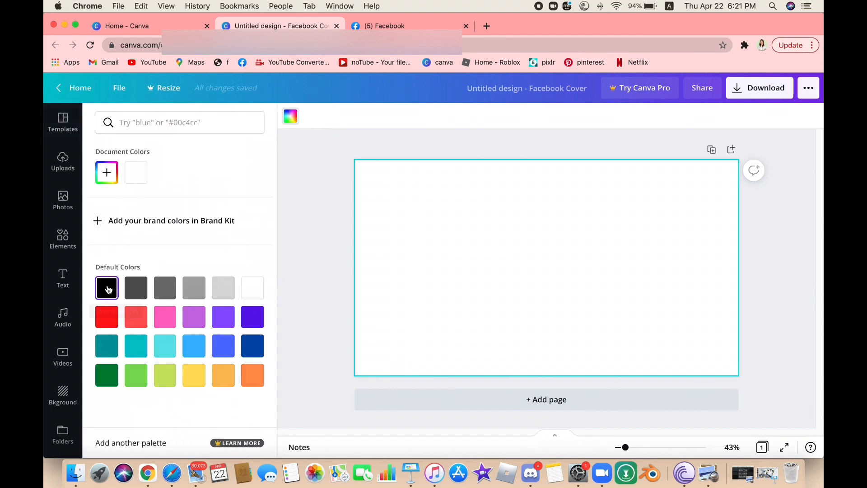
pyautogui.click(107, 288)
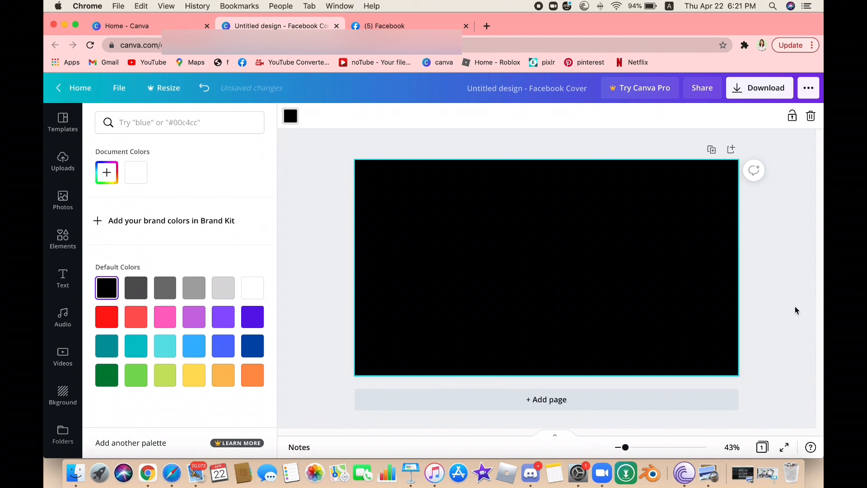
pyautogui.click(63, 122)
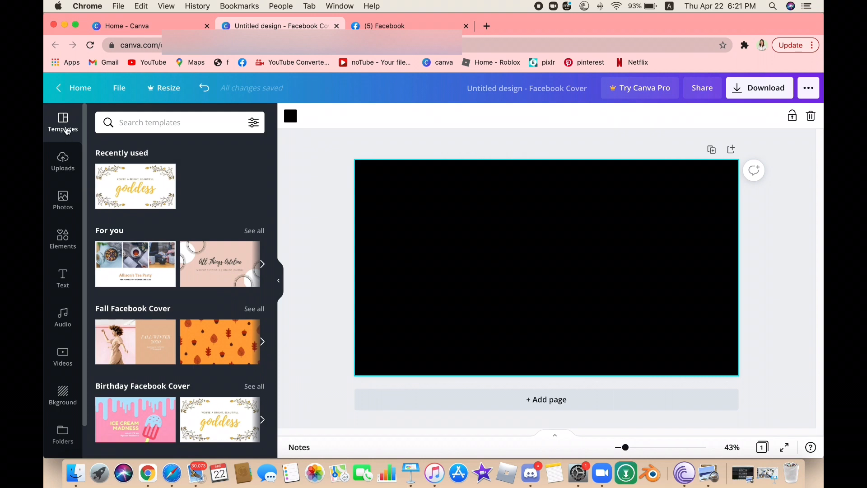
pyautogui.moveTo(63, 199)
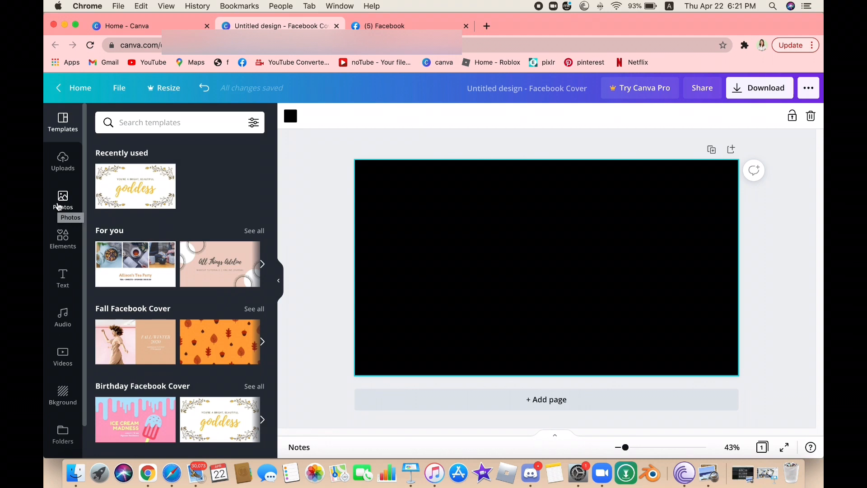
# - Go to Uploads and bring up the upload-source choices via 'Upload media'
pyautogui.click(63, 160)
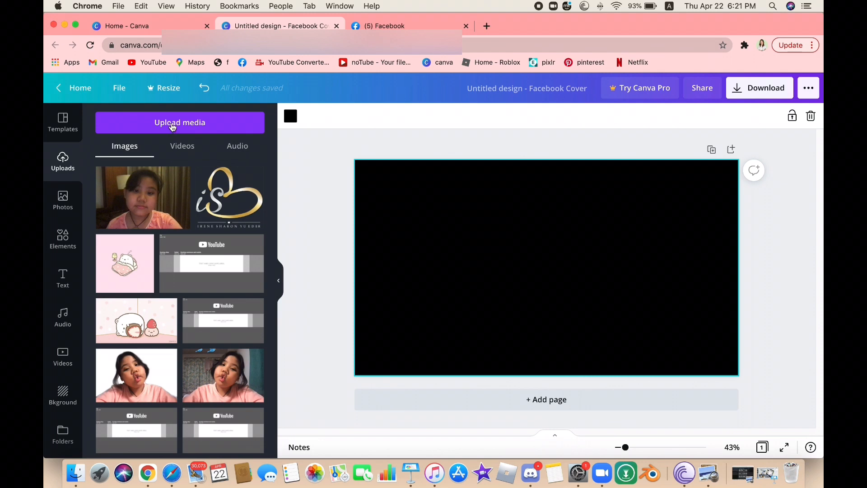
pyautogui.click(179, 122)
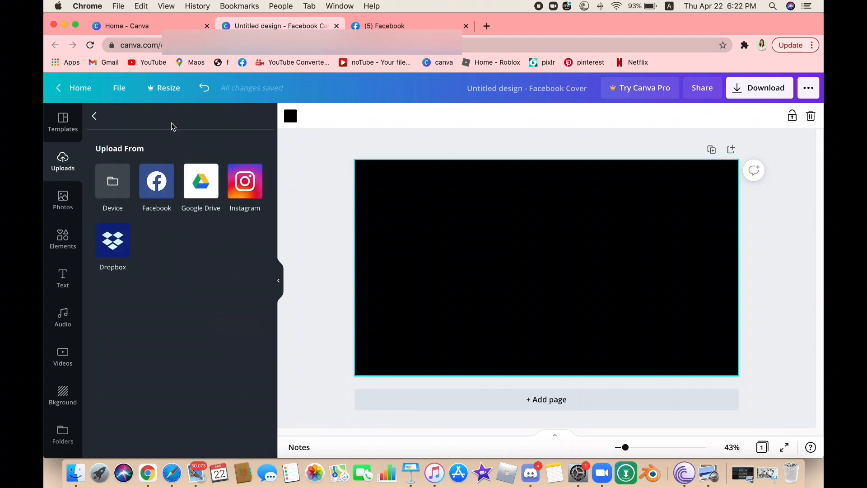
pyautogui.moveTo(112, 180)
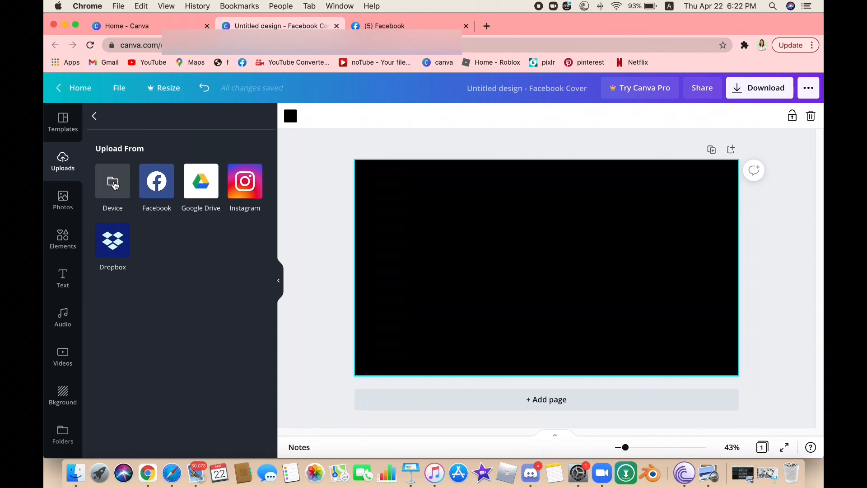
# - Upload the 'team one logoPNG' file from the computer into Canva's uploads
pyautogui.write('irene lo')
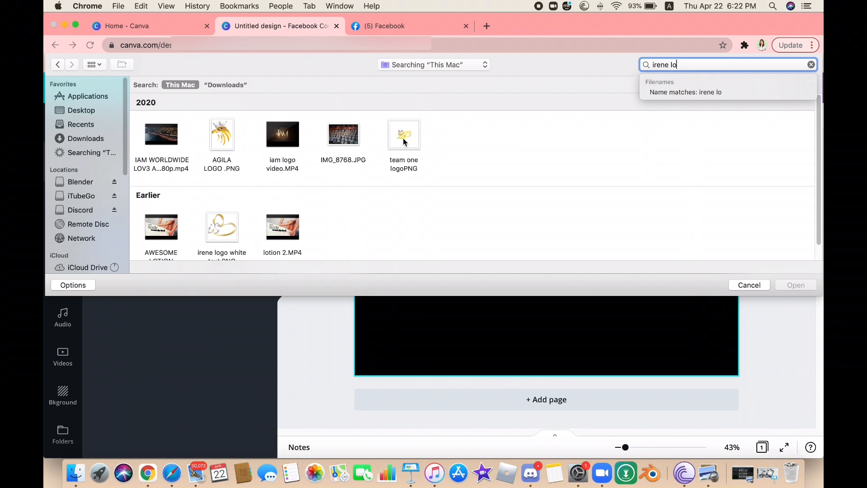
pyautogui.click(404, 134)
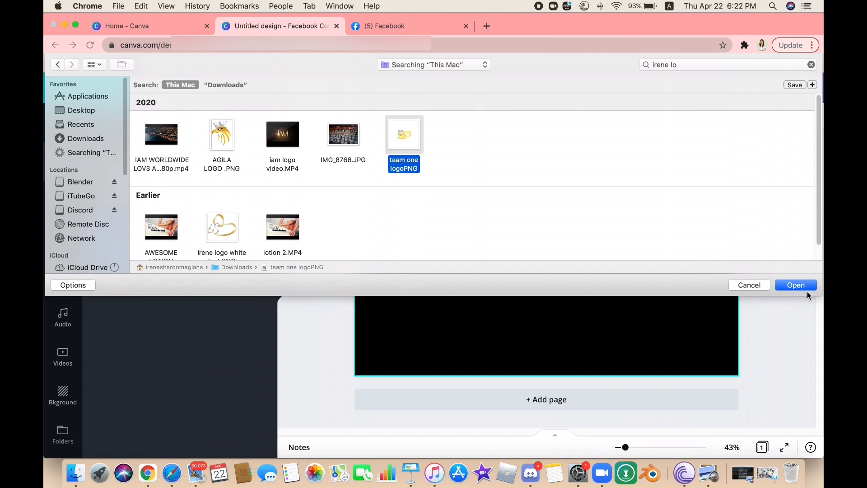
pyautogui.click(795, 284)
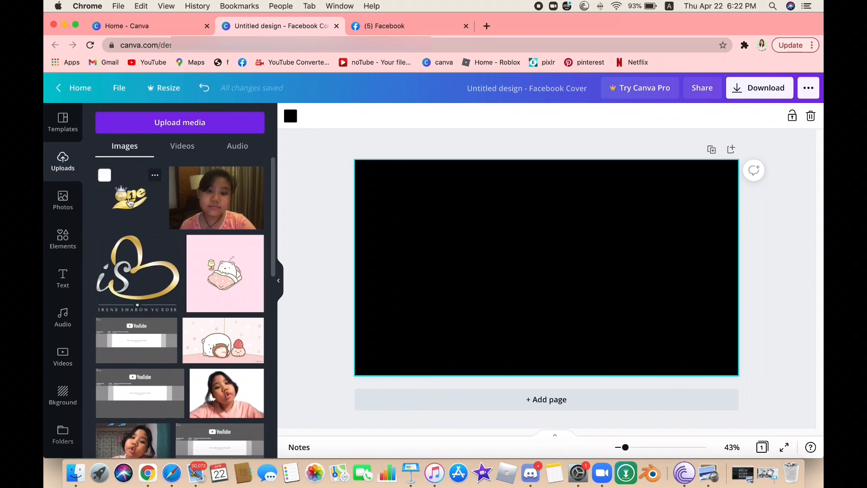
# - Add the gold One logo to the cover and position it near the top centre
pyautogui.click(130, 198)
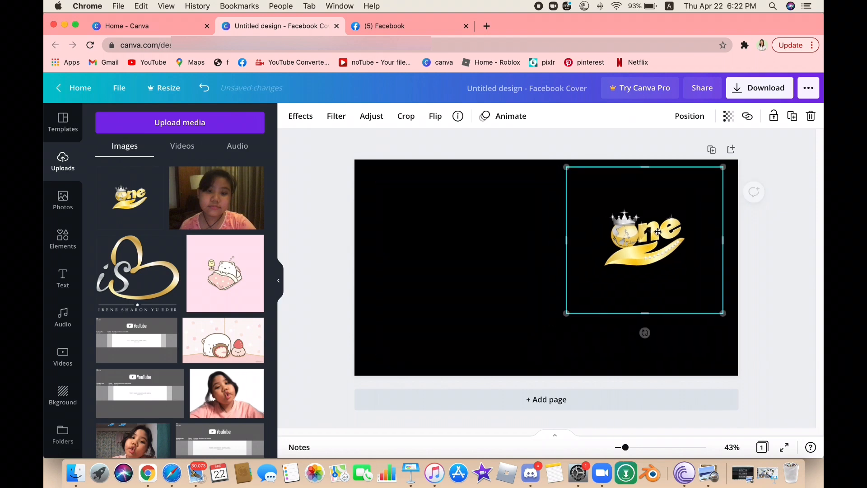
pyautogui.moveTo(644, 237); pyautogui.dragTo(677, 241)
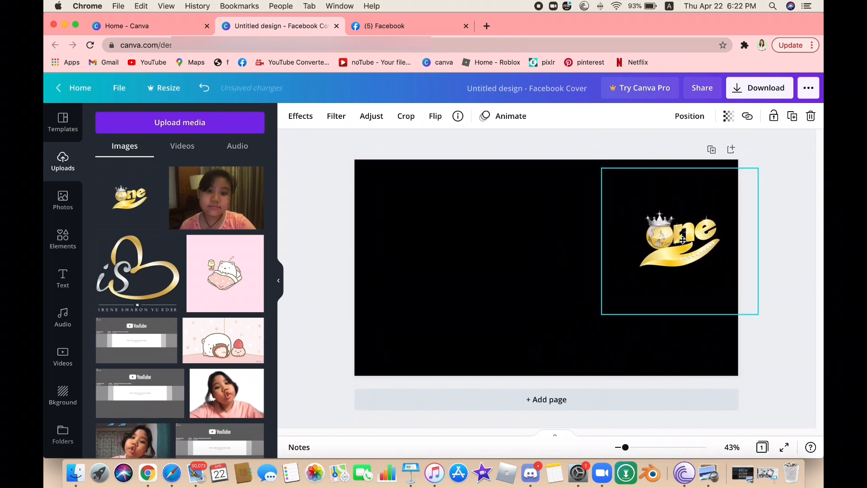
pyautogui.moveTo(681, 239); pyautogui.dragTo(673, 237)
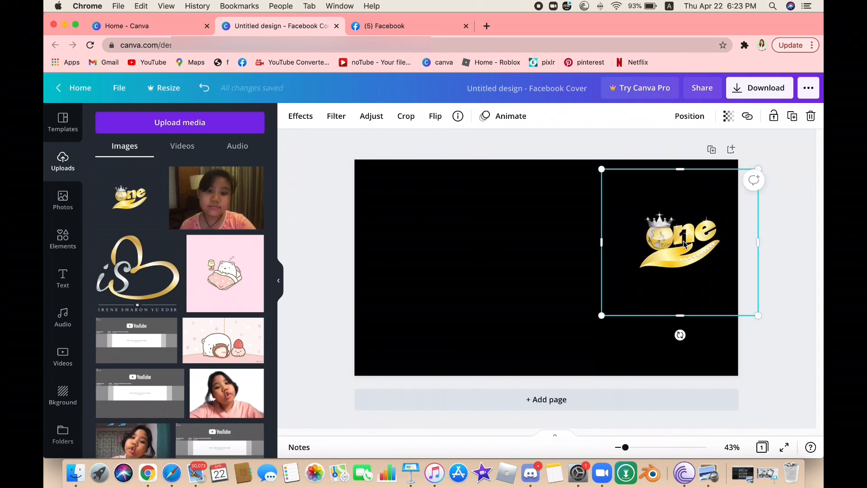
pyautogui.moveTo(679, 240); pyautogui.dragTo(651, 240)
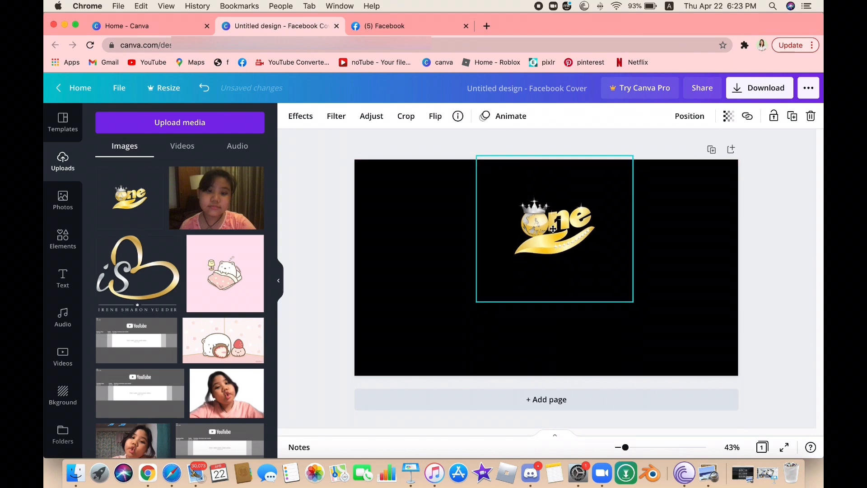
pyautogui.moveTo(554, 228); pyautogui.dragTo(554, 222)
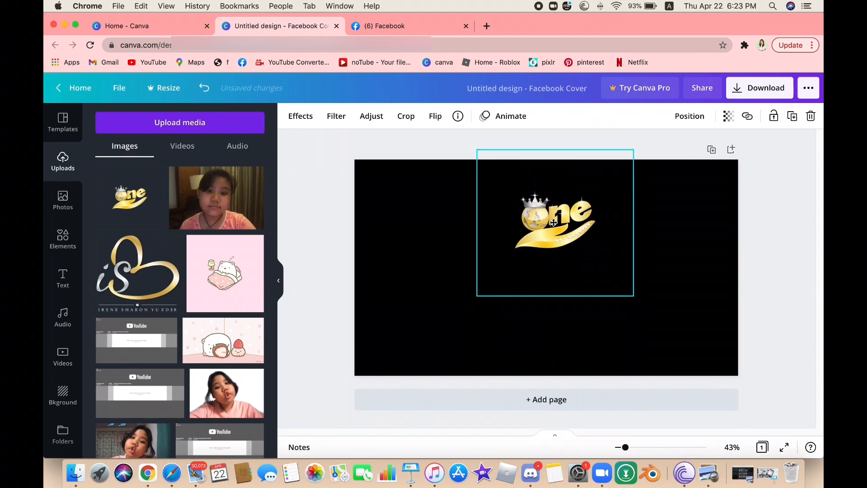
pyautogui.click(555, 224)
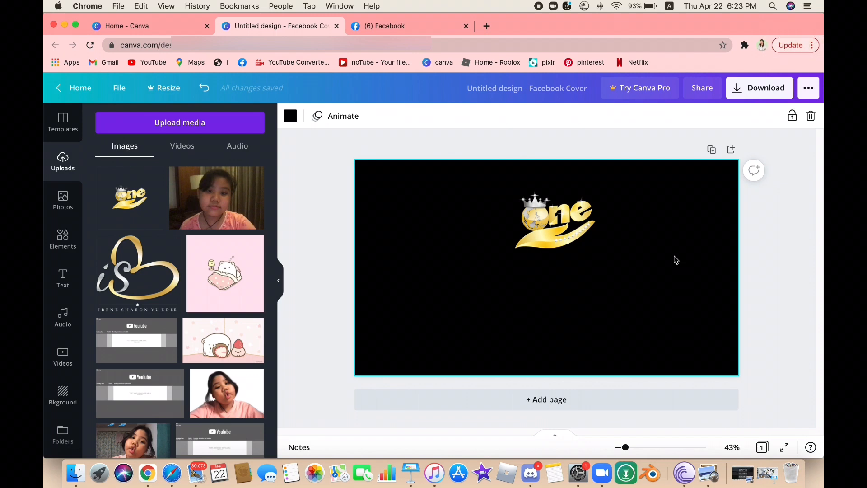
pyautogui.click(556, 221)
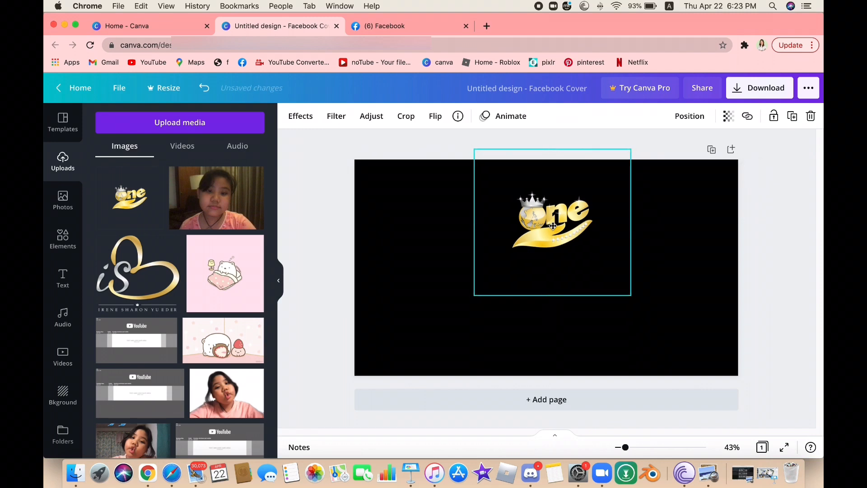
pyautogui.moveTo(552, 224); pyautogui.dragTo(563, 234)
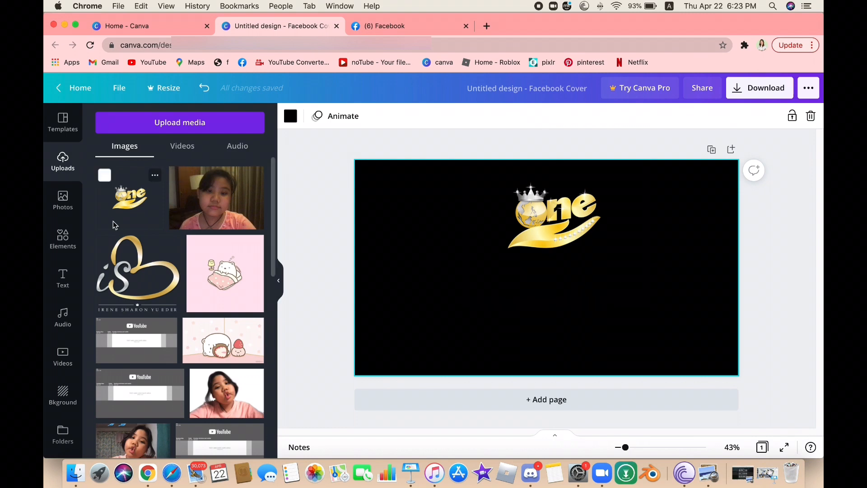
# - Add a heading text box reading '#WeCreateABetterLife'
pyautogui.click(63, 280)
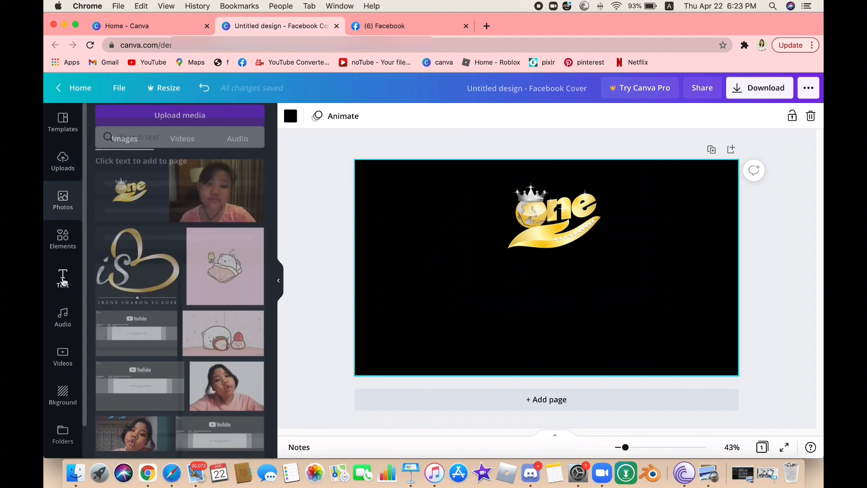
pyautogui.click(62, 279)
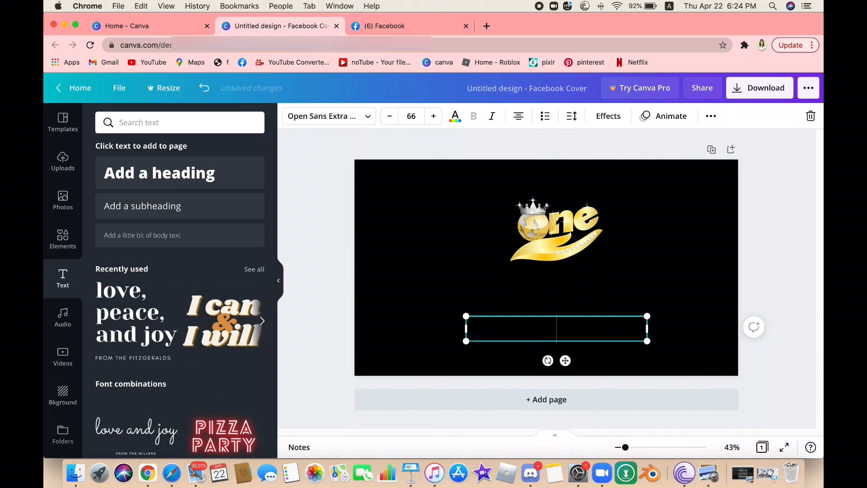
pyautogui.write('#')
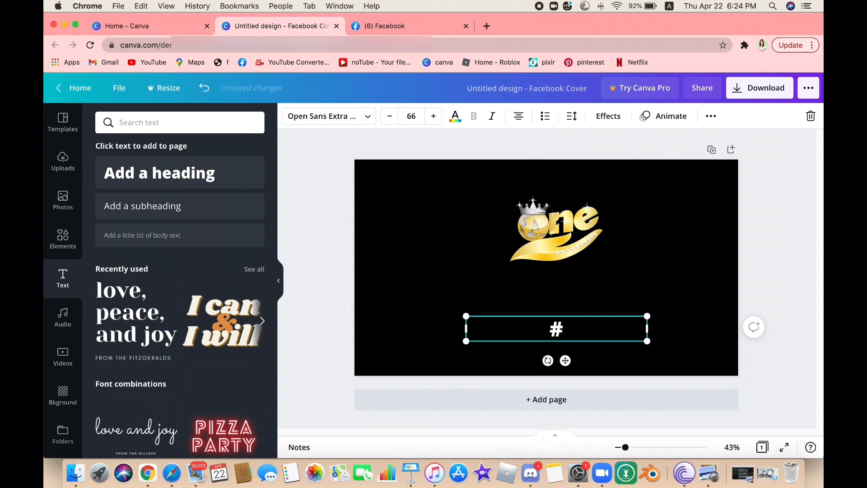
pyautogui.write('W')
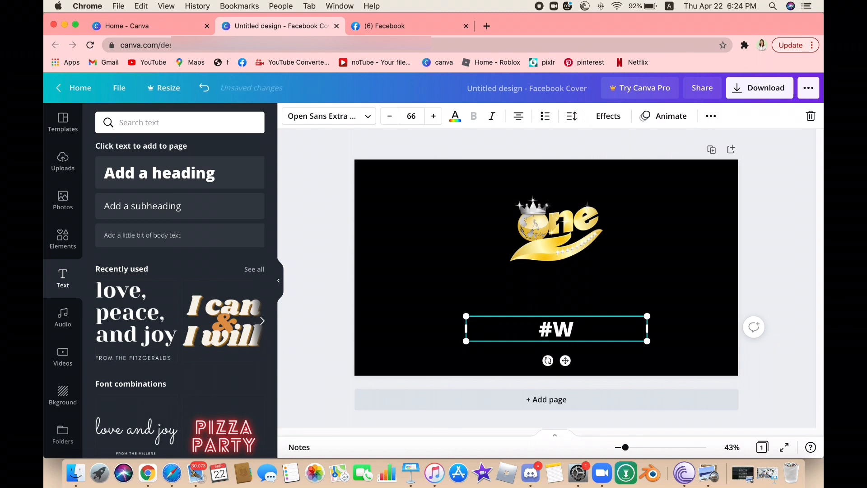
pyautogui.write('e')
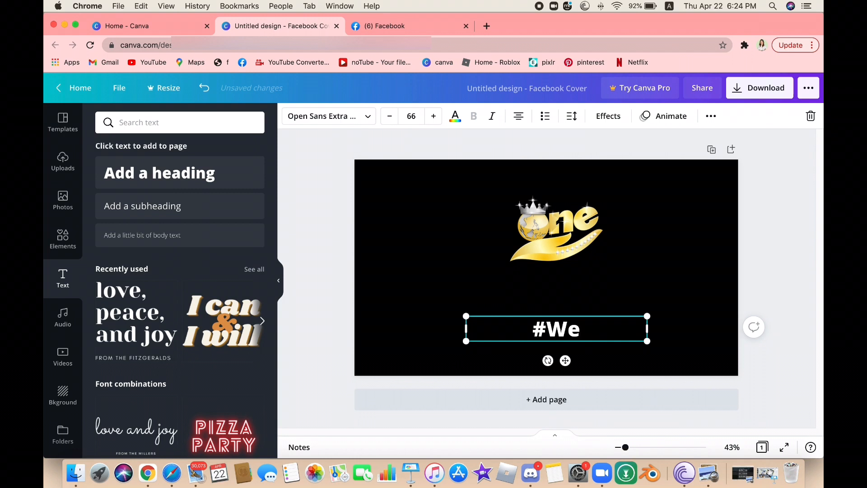
pyautogui.write('CreateABetter')
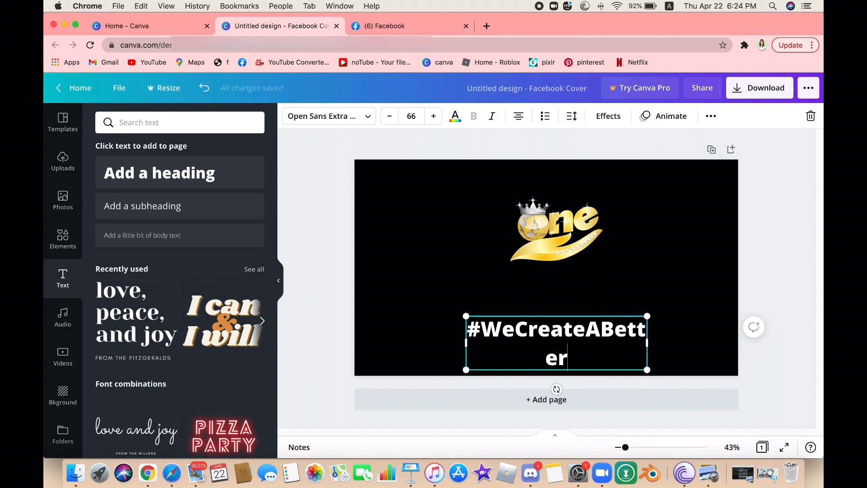
pyautogui.write('Life')
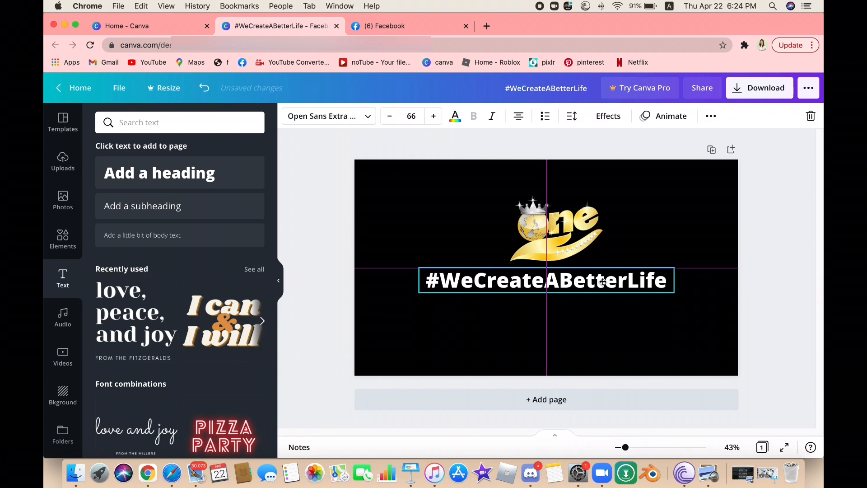
# - Arrange the heading beneath the One logo and recentre the logo above it
pyautogui.click(552, 215)
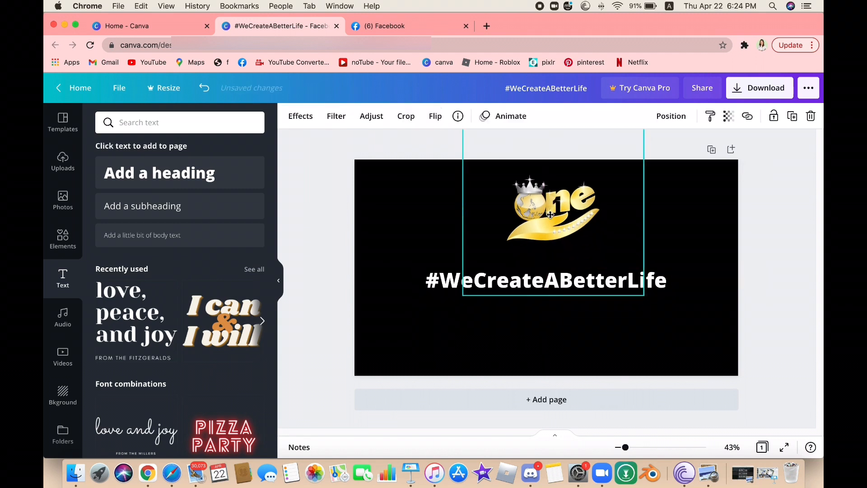
pyautogui.click(545, 280)
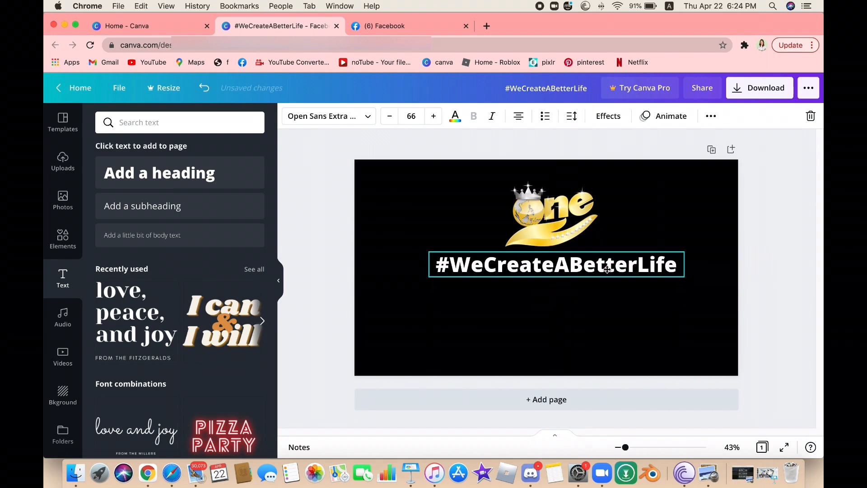
pyautogui.click(555, 265)
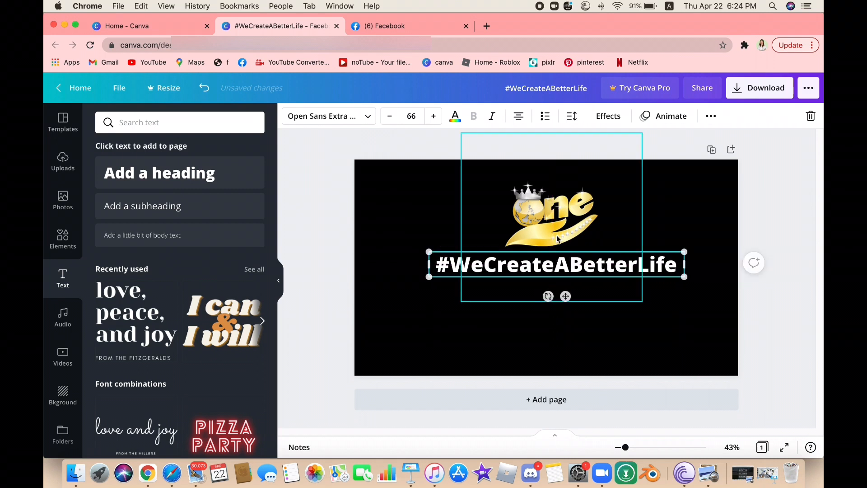
pyautogui.click(550, 213)
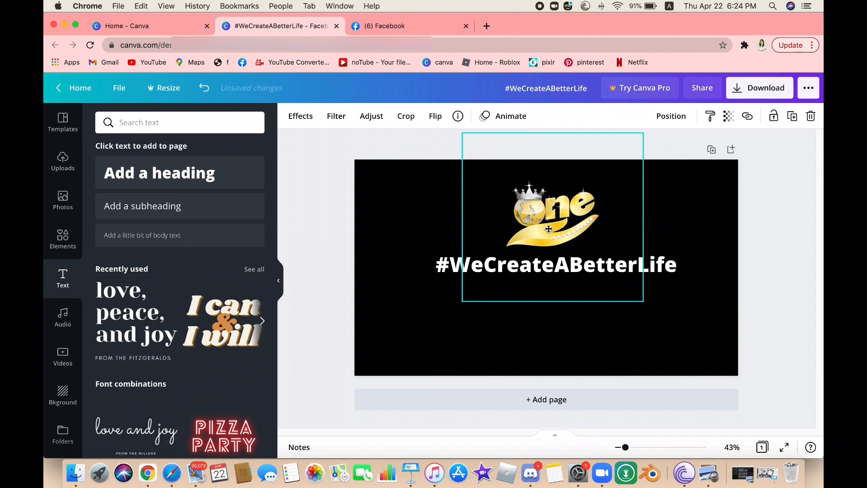
pyautogui.click(556, 264)
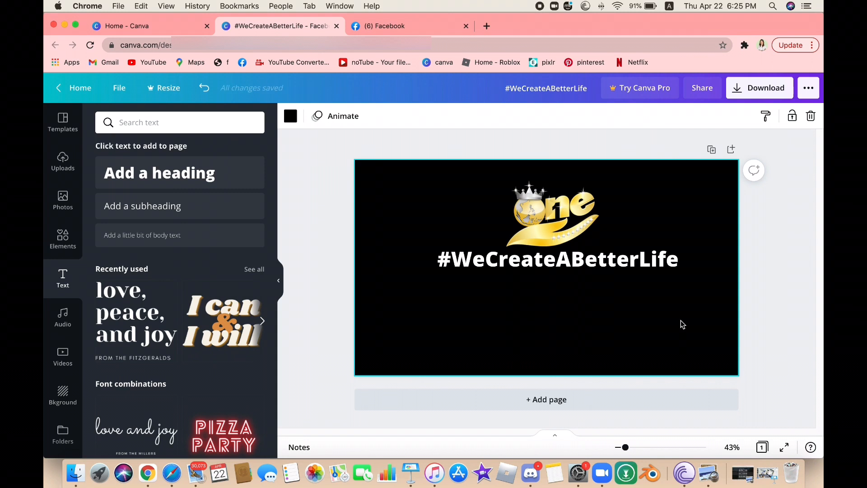
pyautogui.click(558, 259)
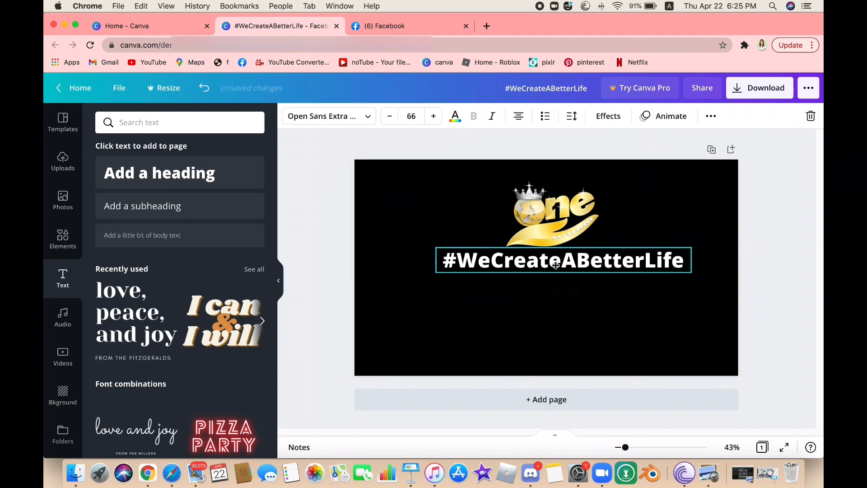
pyautogui.click(563, 260)
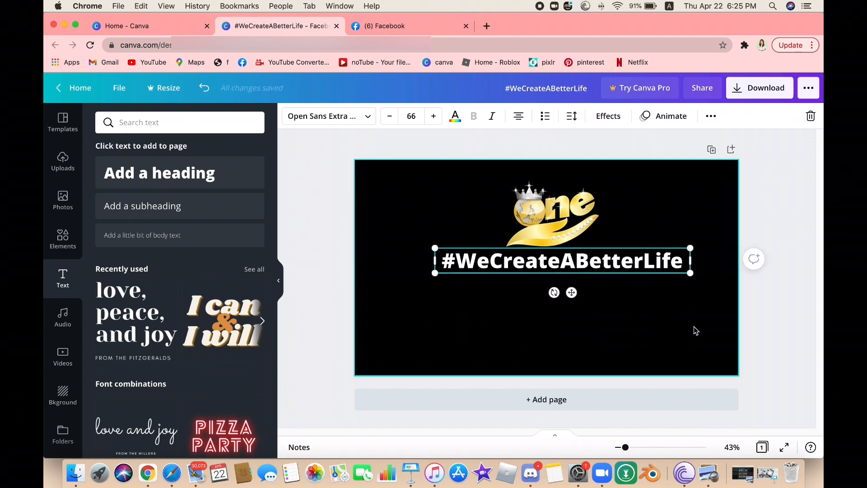
pyautogui.click(553, 216)
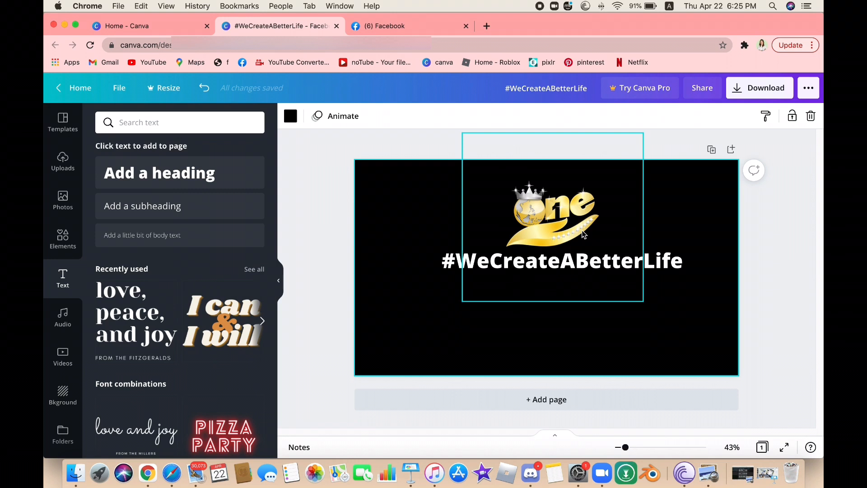
pyautogui.moveTo(578, 229)
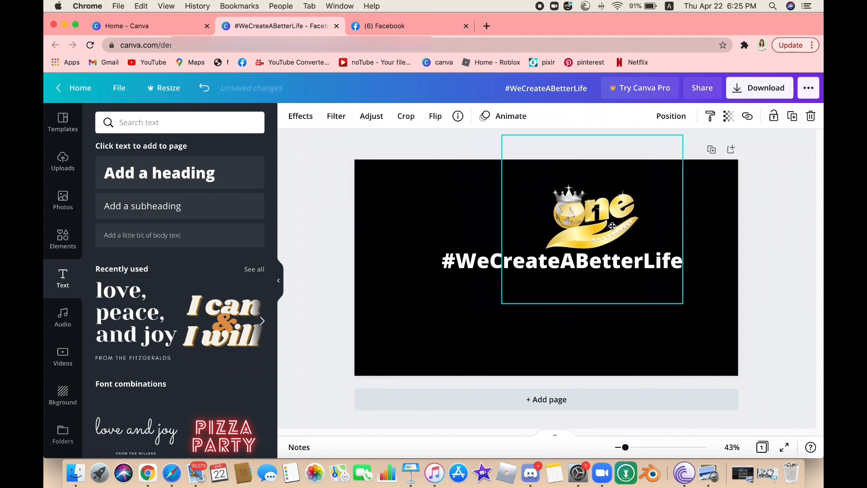
pyautogui.moveTo(592, 216); pyautogui.dragTo(551, 216)
pyautogui.write('Founder of')
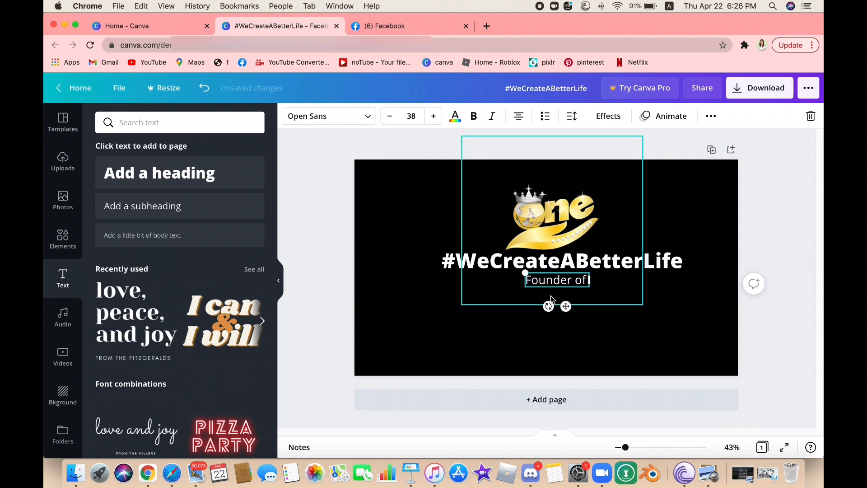
# - Make the 'Founder of' line bold and bring up the font list for it
pyautogui.click(473, 116)
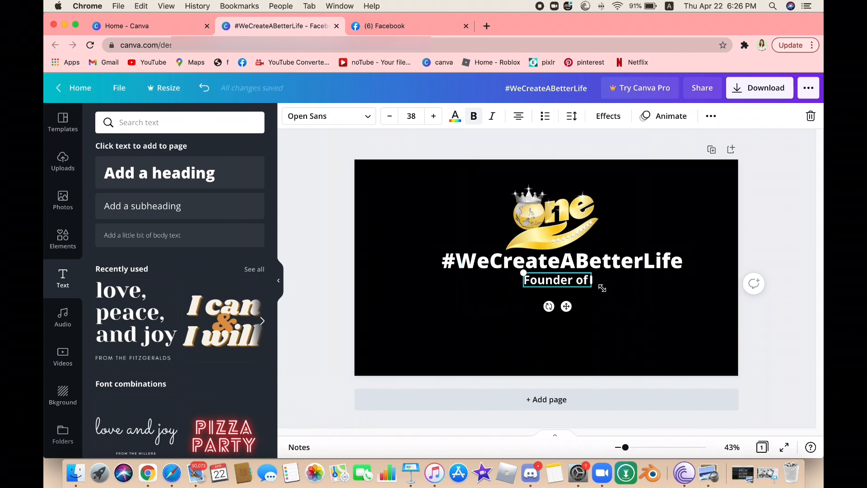
pyautogui.click(328, 116)
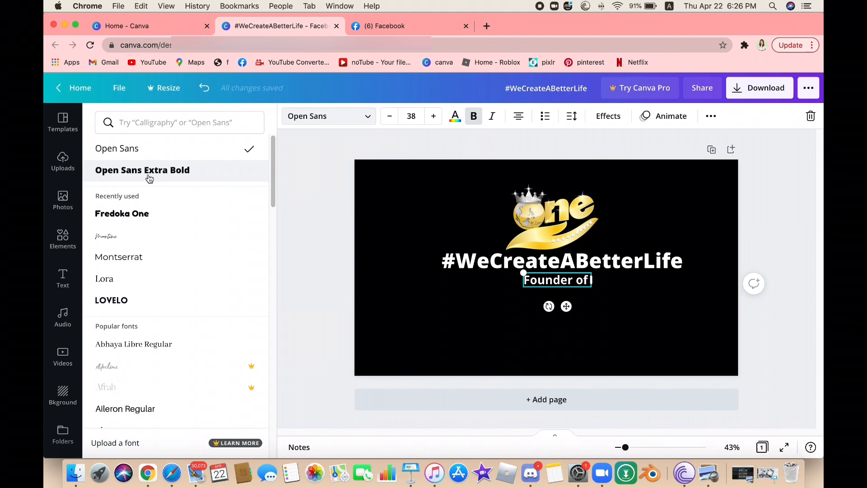
pyautogui.moveTo(142, 170)
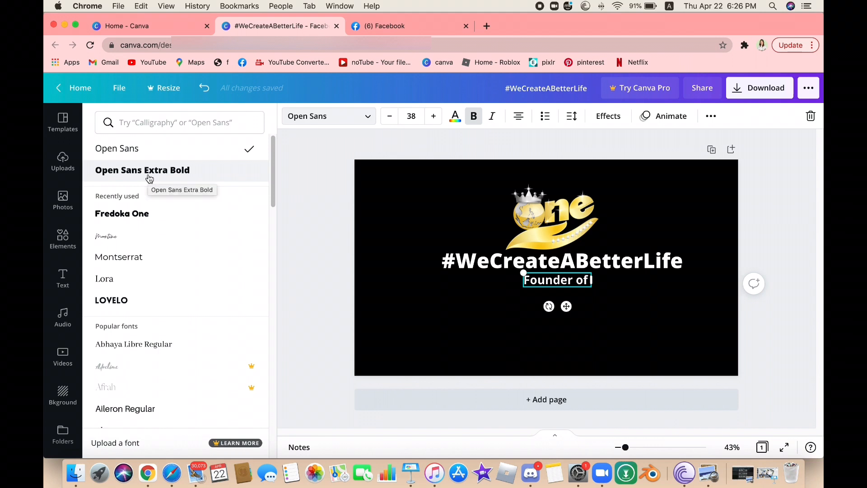
pyautogui.moveTo(117, 300)
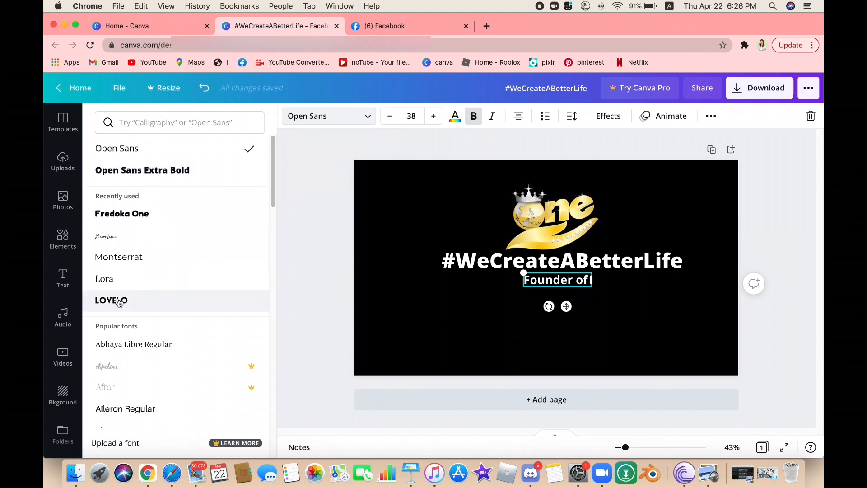
# - Set 'FOUNDER OF' in Lovelo and place it left of the logo above the heading
pyautogui.click(111, 300)
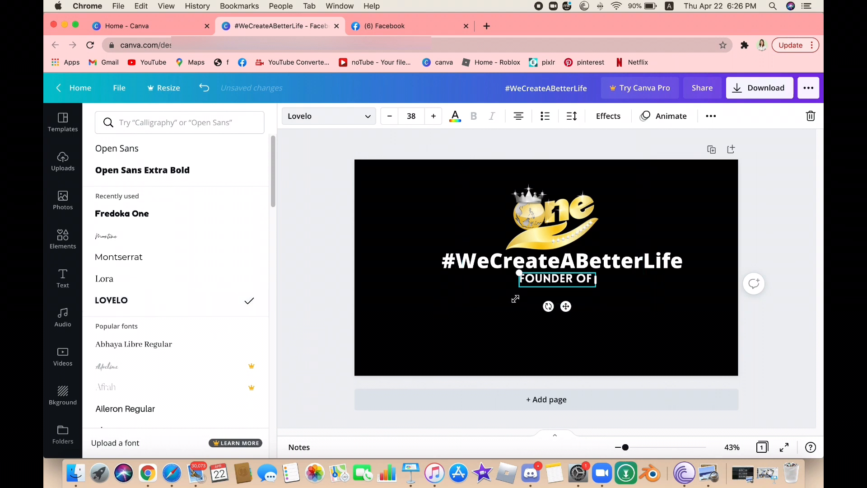
pyautogui.moveTo(557, 279); pyautogui.dragTo(553, 200)
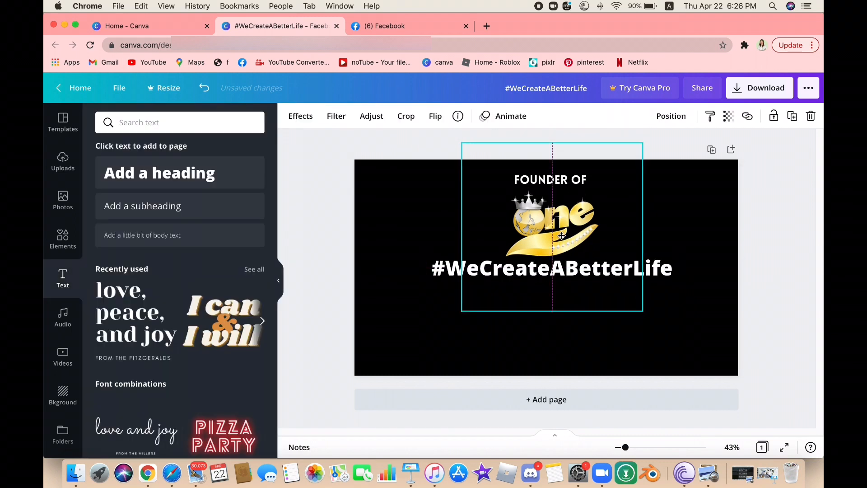
pyautogui.click(550, 179)
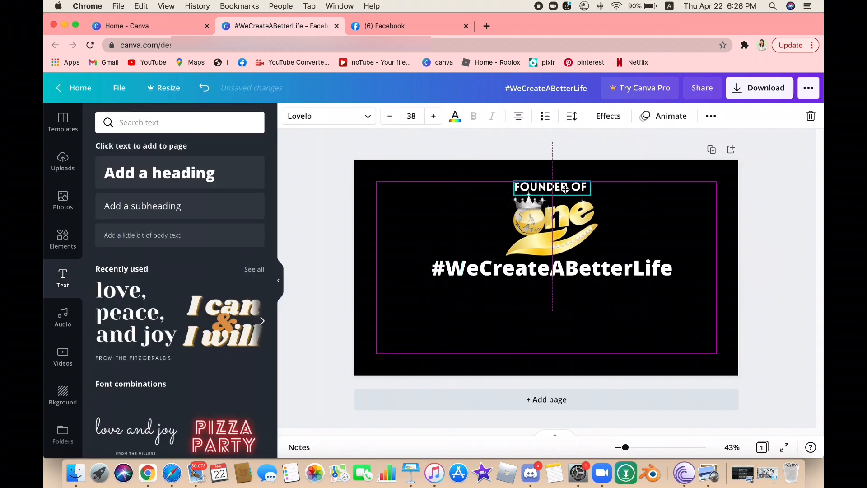
pyautogui.moveTo(551, 187); pyautogui.dragTo(475, 225)
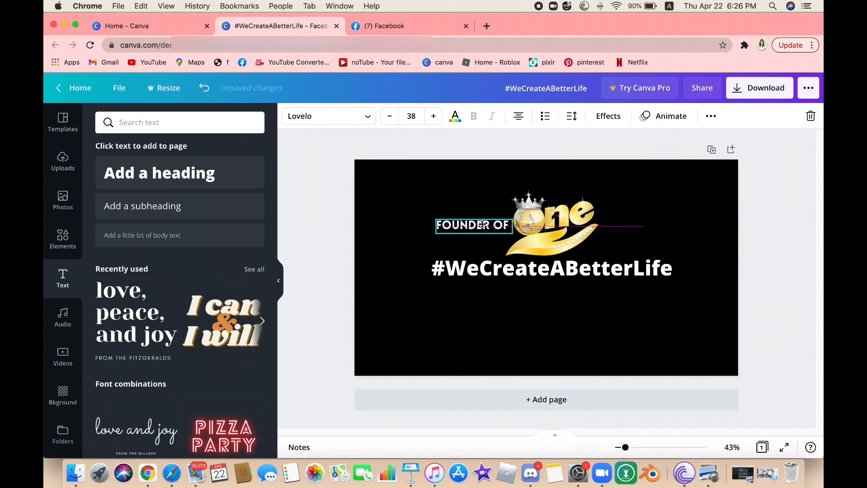
pyautogui.click(553, 227)
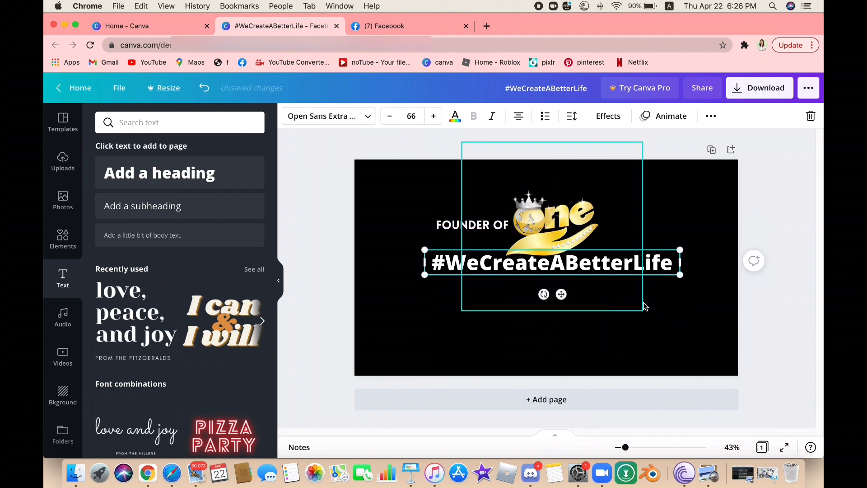
pyautogui.click(585, 263)
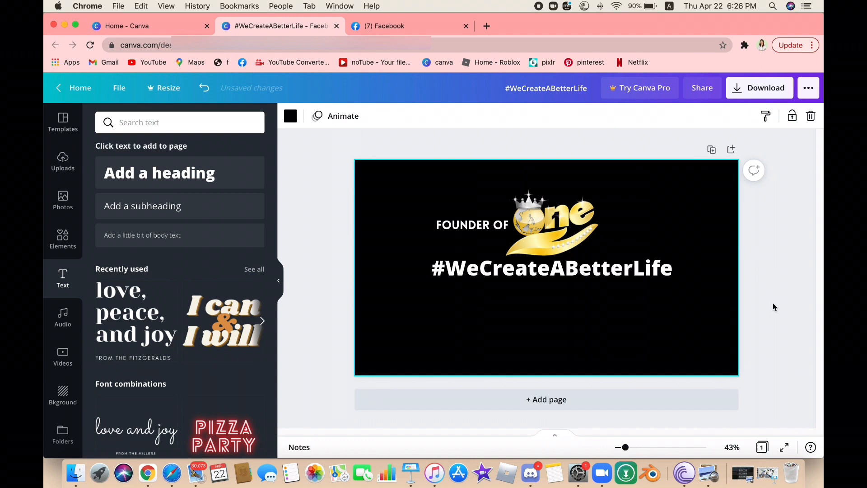
pyautogui.click(551, 267)
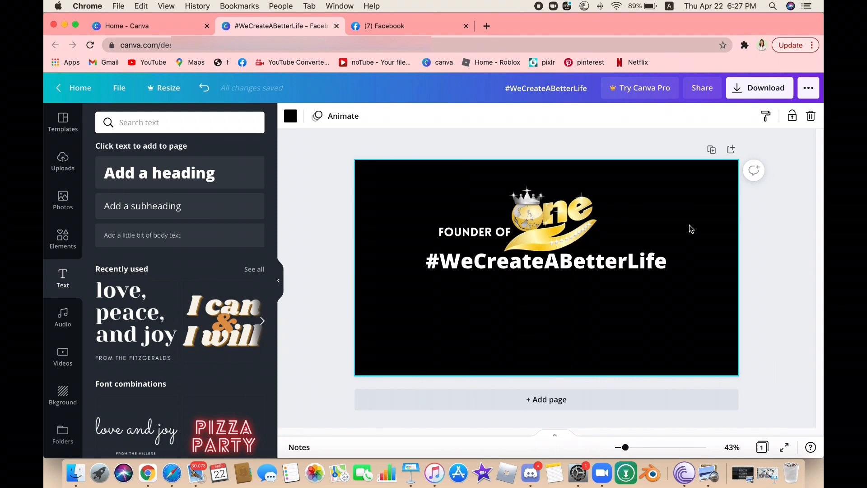
# - Download the finished cover as a PNG
pyautogui.click(760, 88)
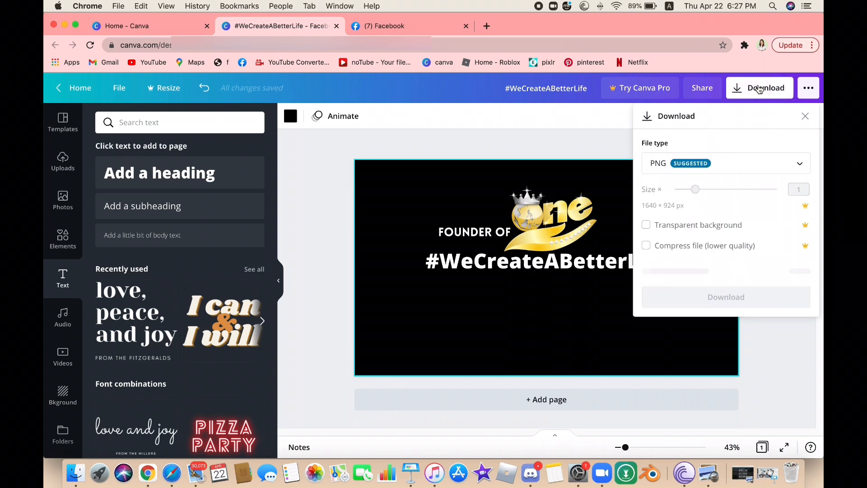
pyautogui.click(725, 297)
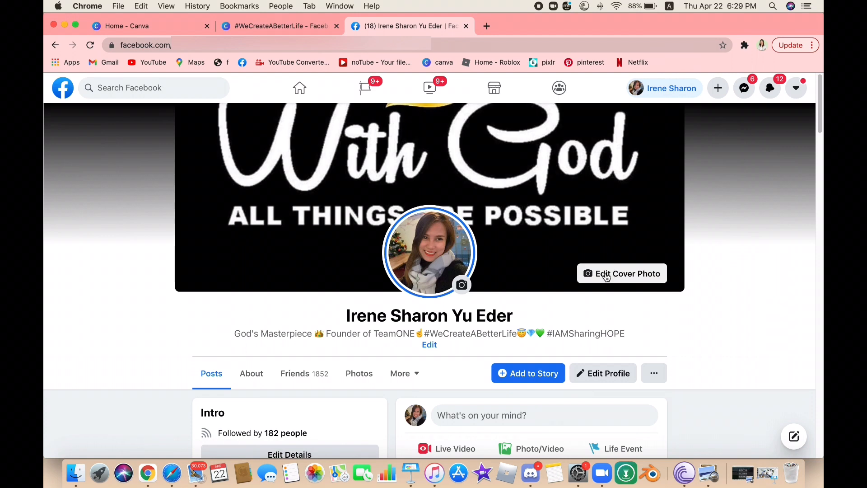
# - Upload the downloaded PNG from Recents as the Facebook cover photo and save changes
pyautogui.click(621, 273)
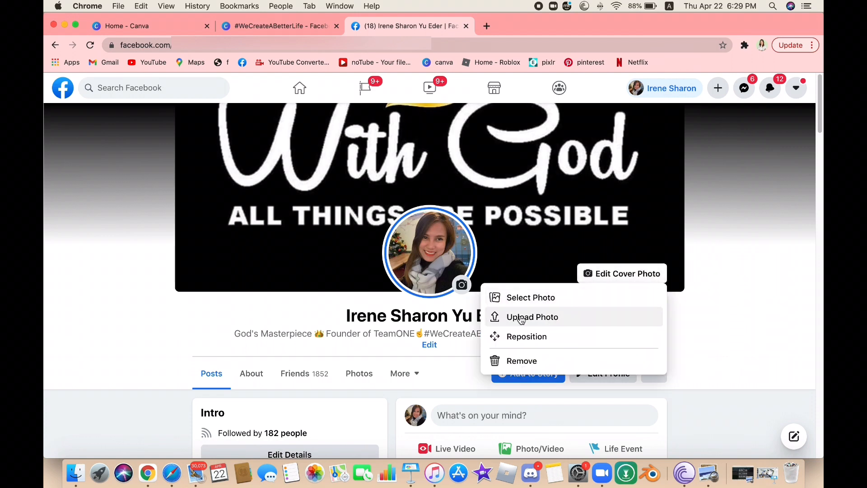
pyautogui.click(532, 317)
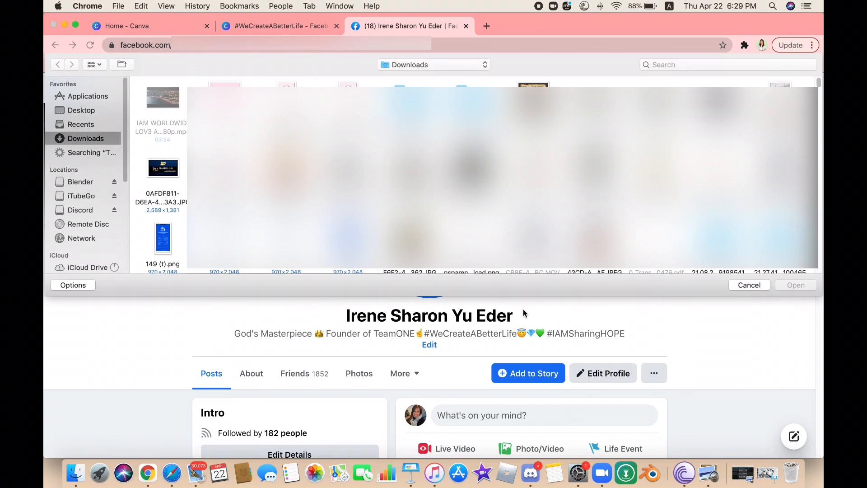
pyautogui.click(81, 124)
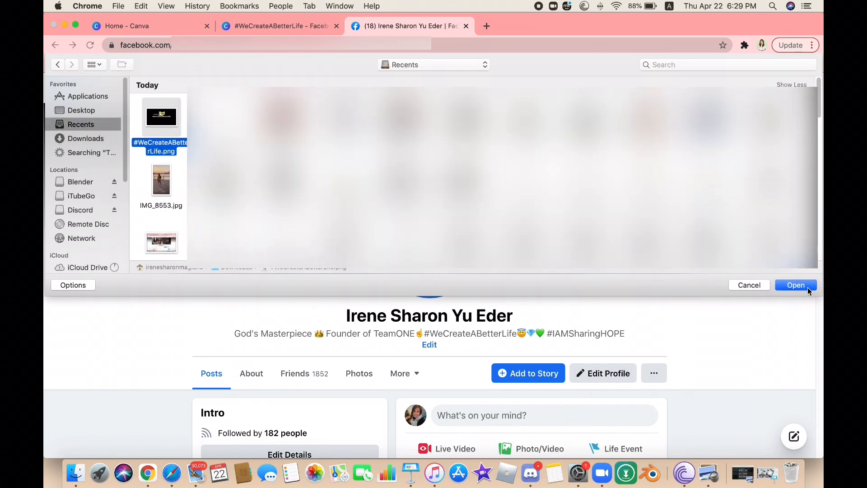
pyautogui.click(795, 284)
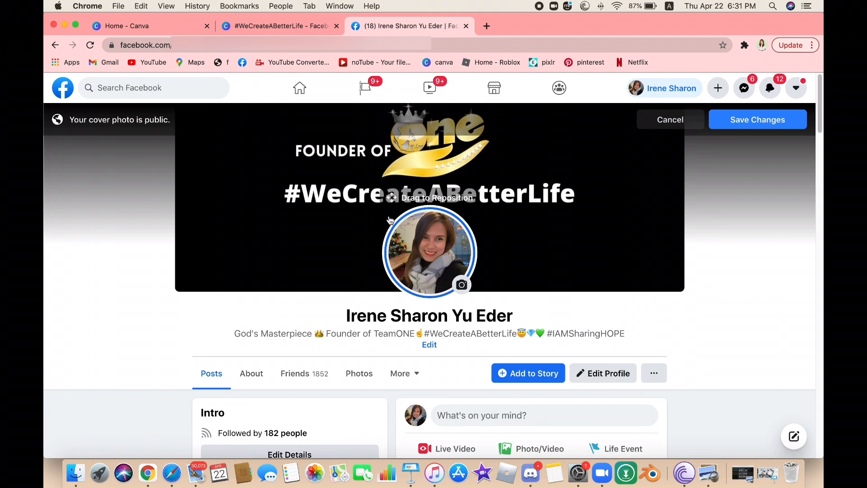
pyautogui.moveTo(614, 132)
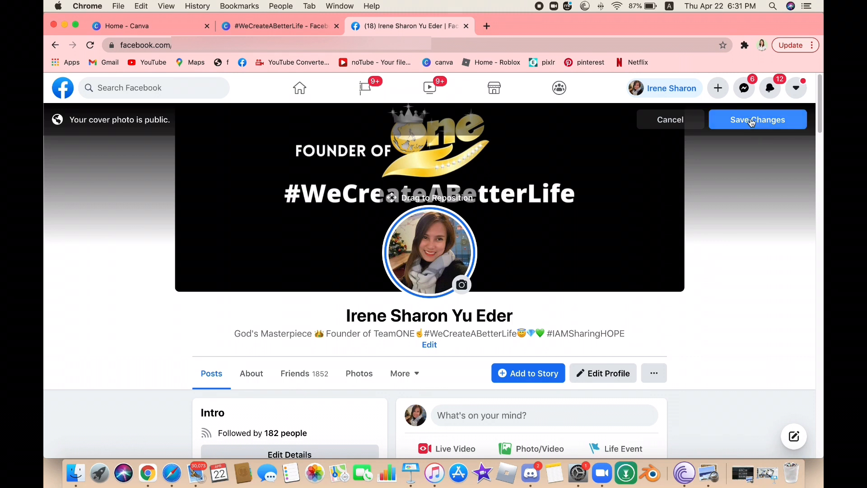
pyautogui.click(757, 119)
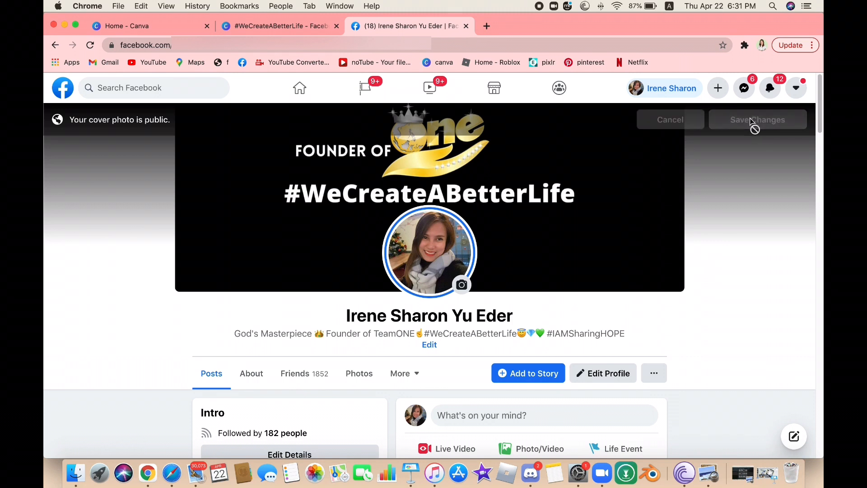
pyautogui.click(757, 119)
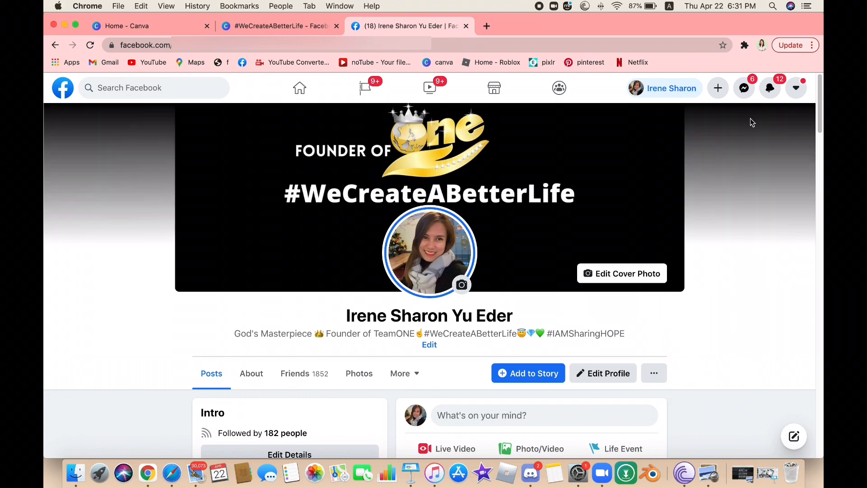